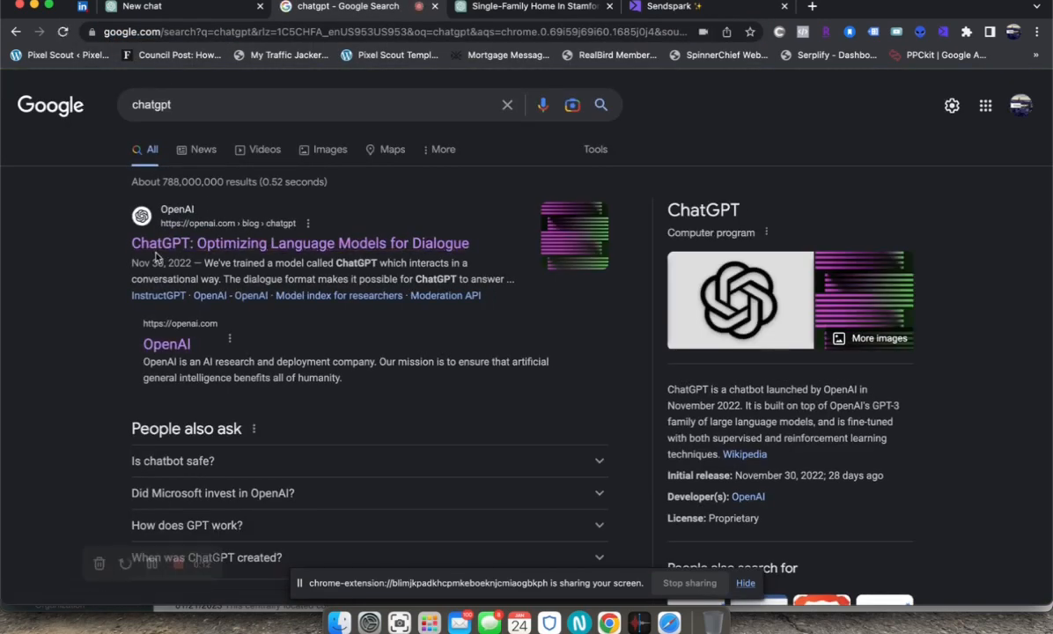
Step: Open the 'ChatGPT: Optimizing Language Models for Dialogue' result from the Google results
left_click(299, 243)
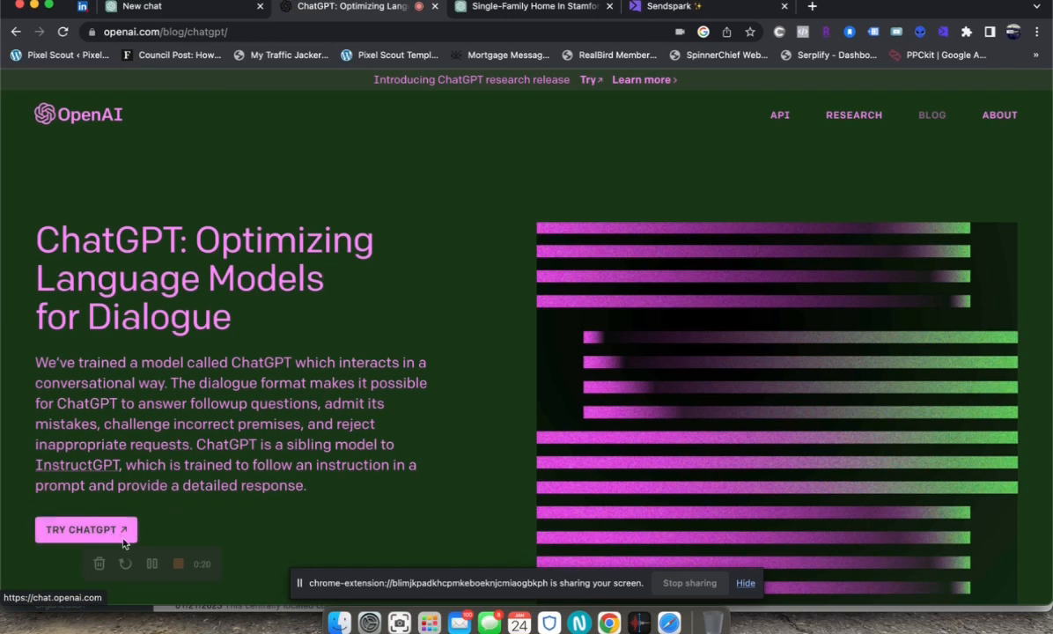
left_click(85, 529)
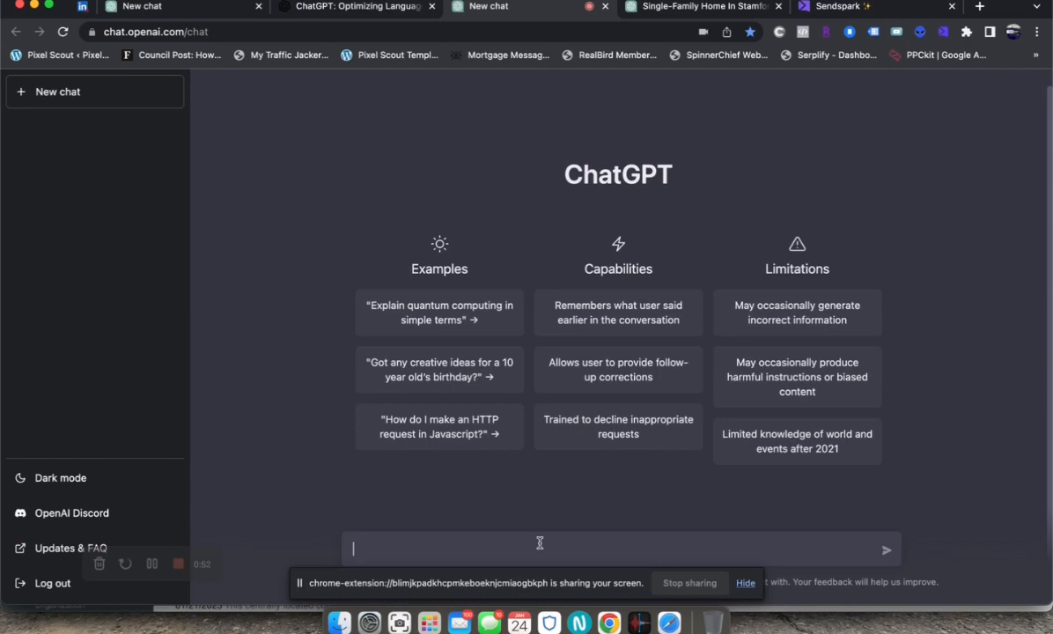
type("Write a bio for Ari Lee, real estate agent working for Sunbelt Sales and Development in Stamford CT. Ari is a licensed real estate salesperson in both New York and Connecticut.")
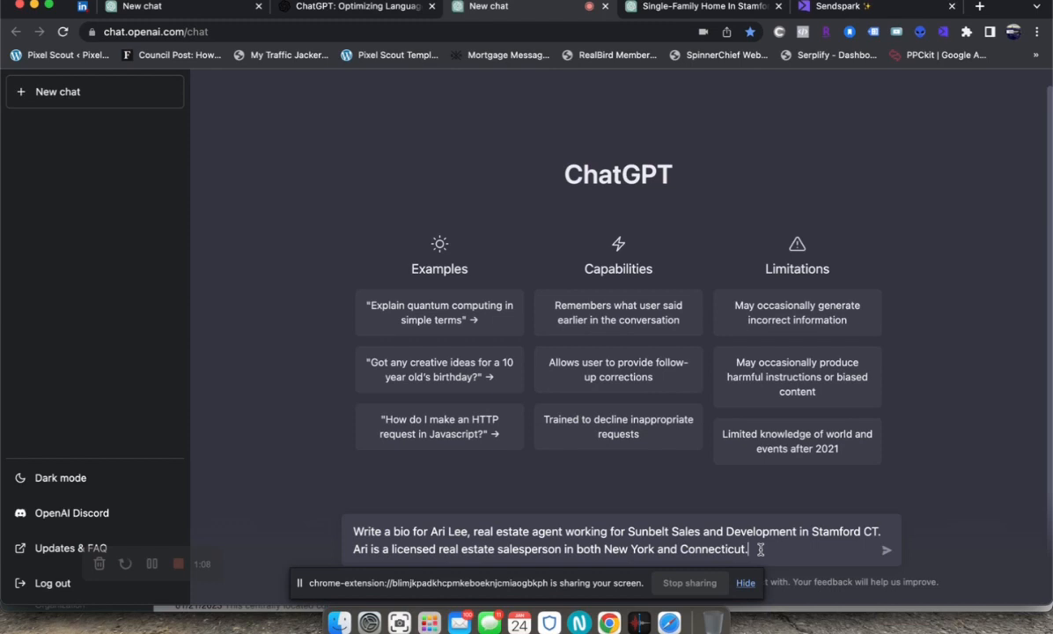
Step: Send the Ari Lee bio prompt and receive the generated agent bio
left_click(887, 550)
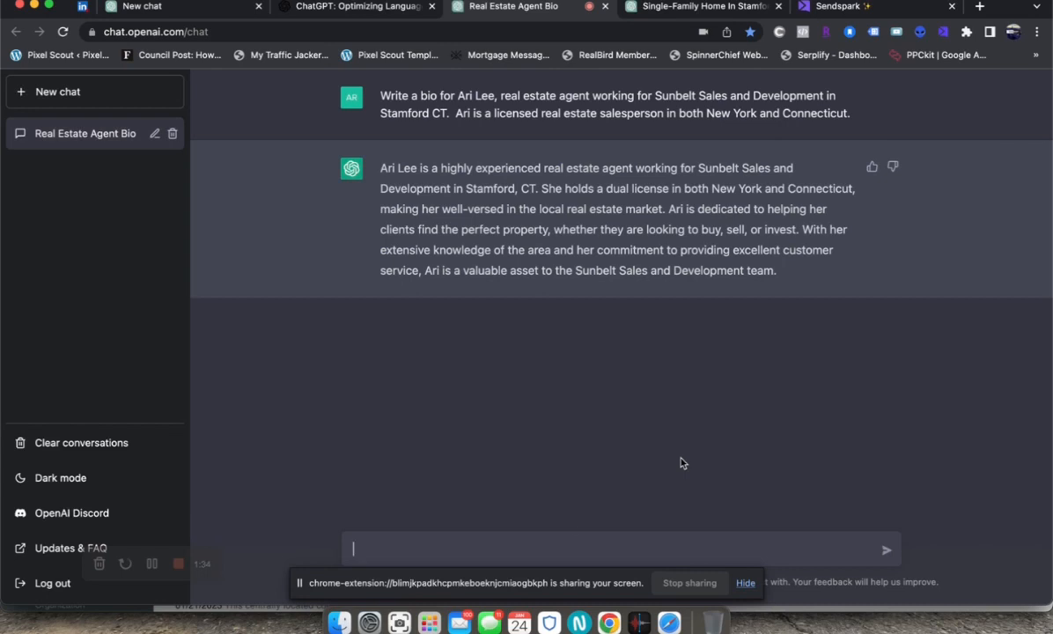
mouse_move(568, 525)
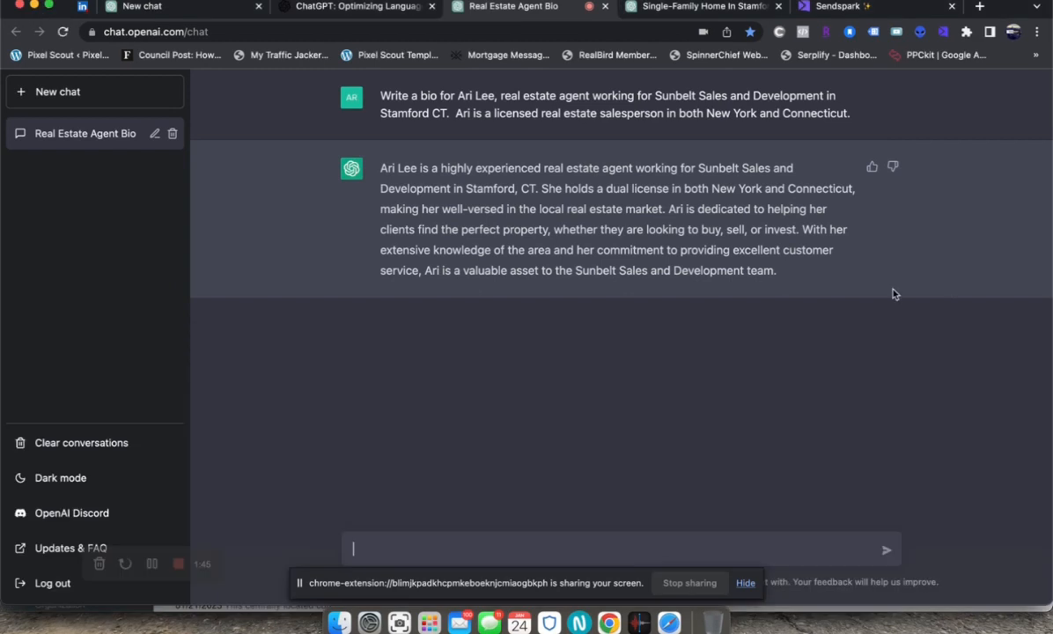
type("Tell me more about New Fairfield Connecticut and what are some activities to do around here")
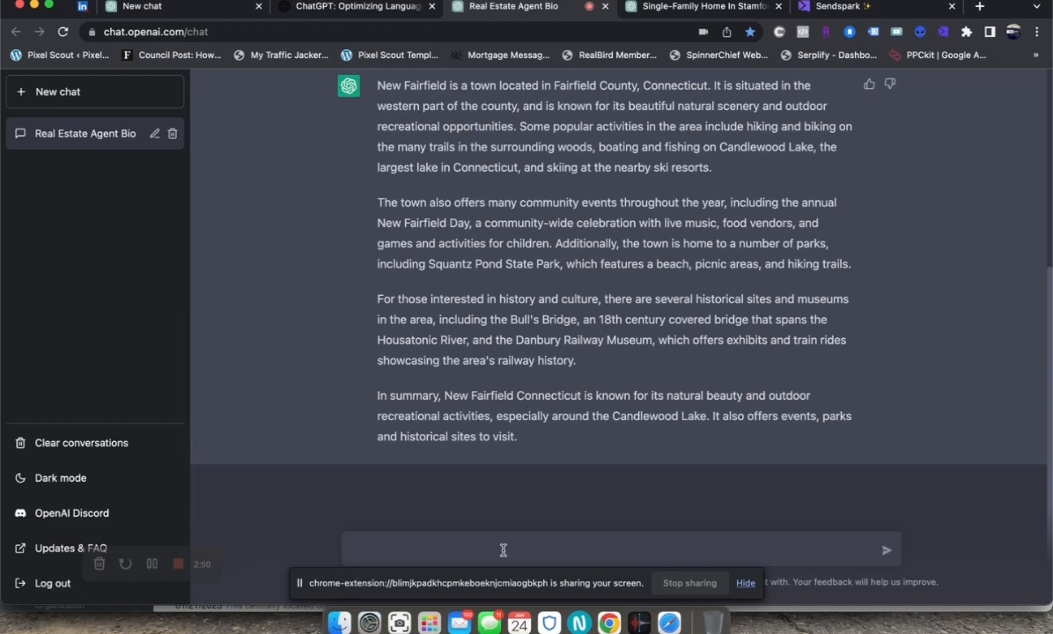
type("Write a listing description for 58 East Ave, Stamford, CT 06902")
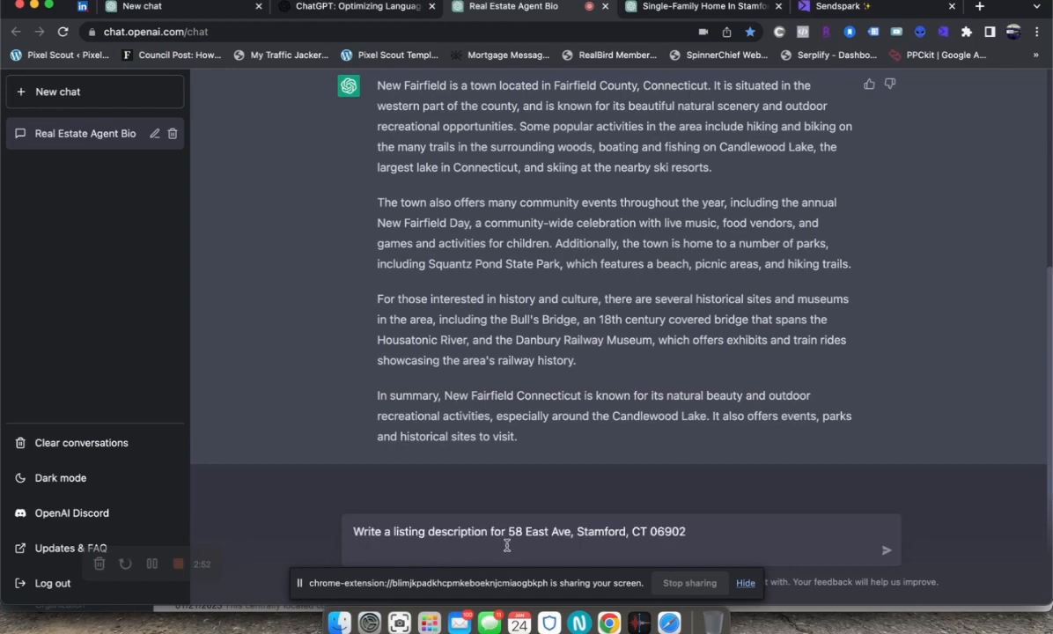